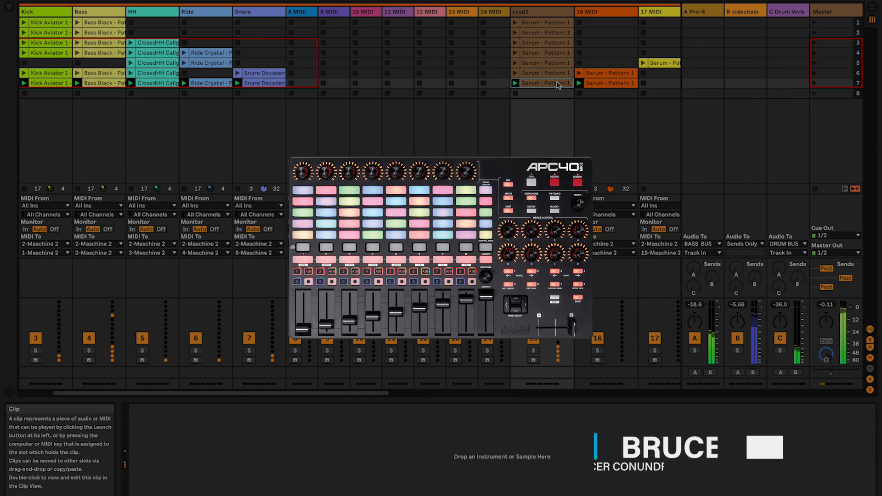
Browse example sets and open Ozone 9's Tonal Balance Control on the Master track
left_click(540, 11)
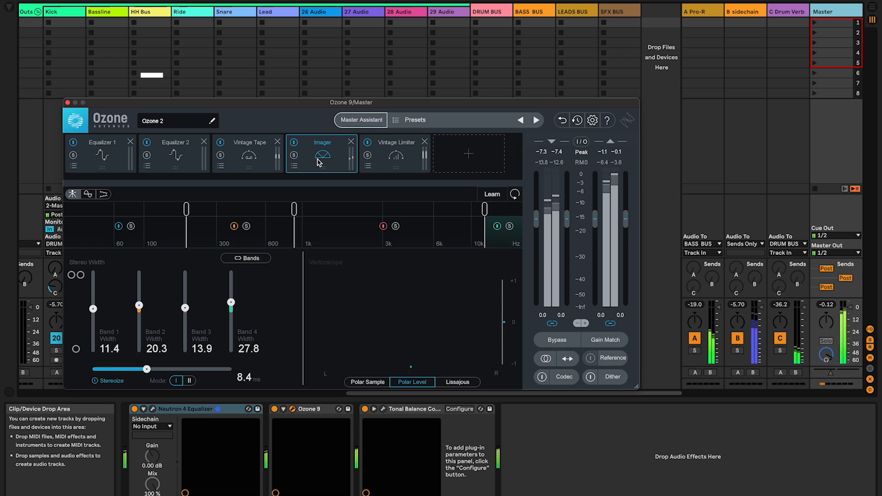
left_click(395, 142)
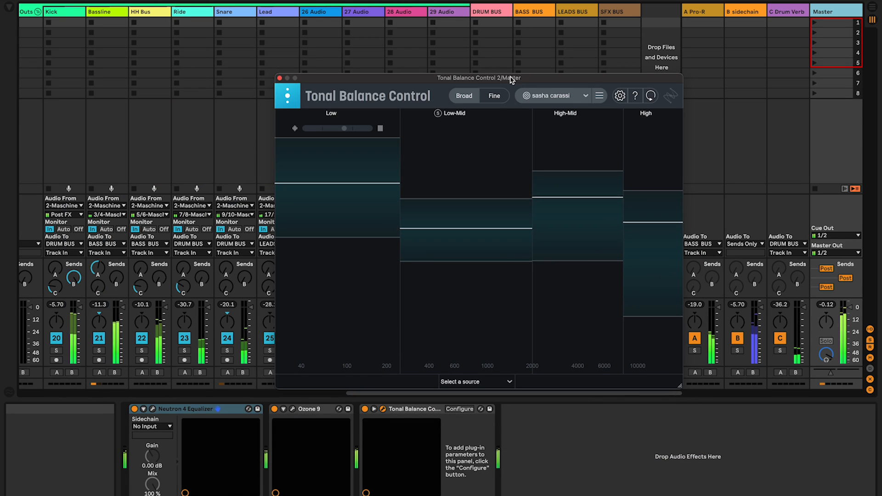
left_click(494, 95)
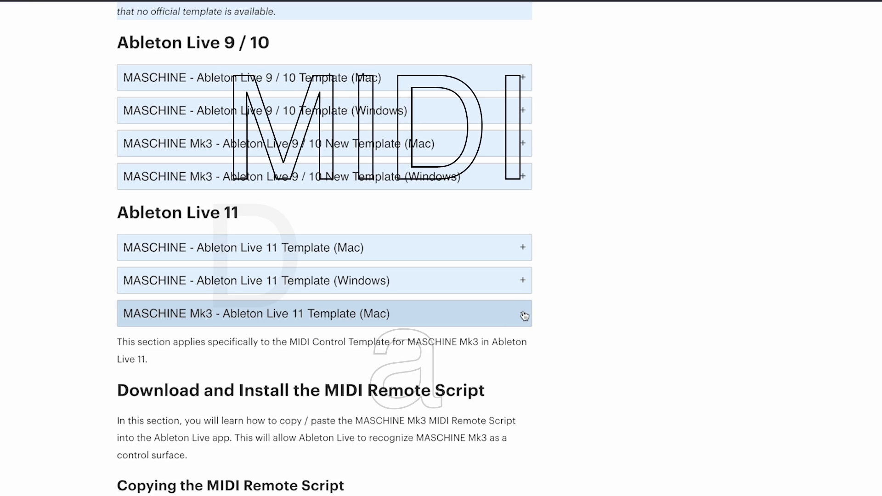
Expand the MASCHINE Mk3 Ableton Live 11 Template (Mac) section to read the remote script instructions
scroll("down", 3)
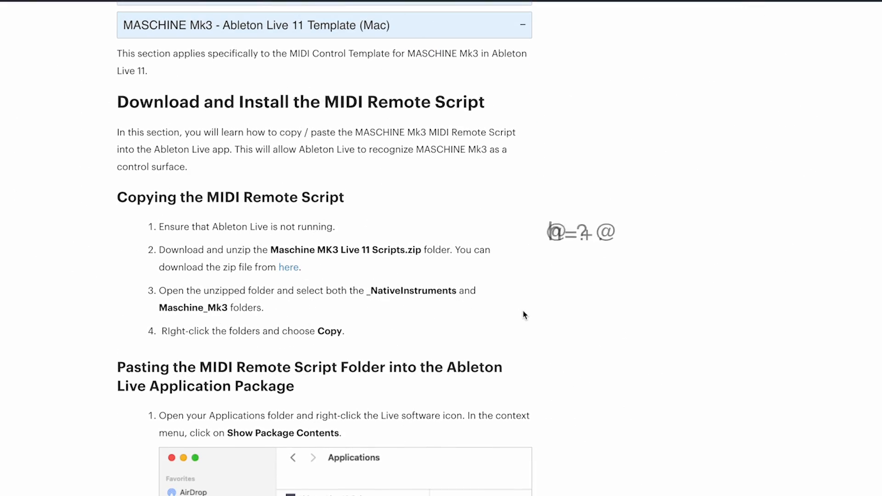
left_click(287, 266)
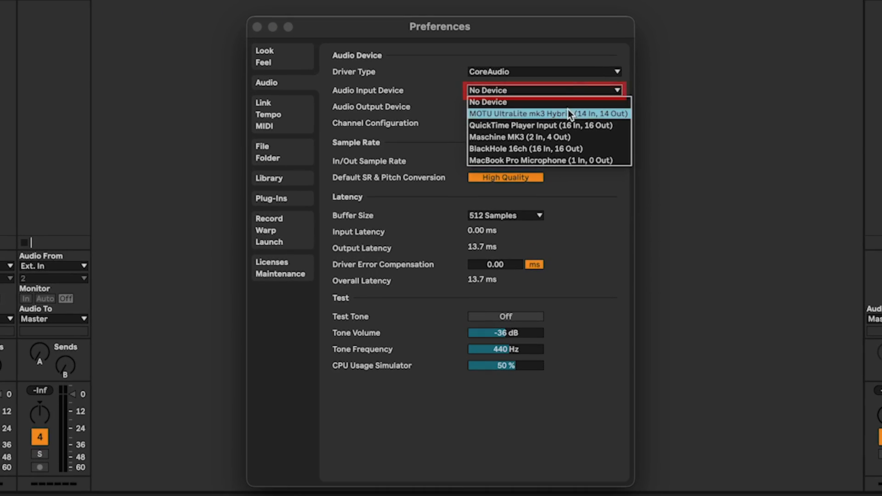
Set Audio Output Device to MOTU UltraLite mk3 Hybrid at 48000 Hz with a 1024-sample buffer
left_click(486, 102)
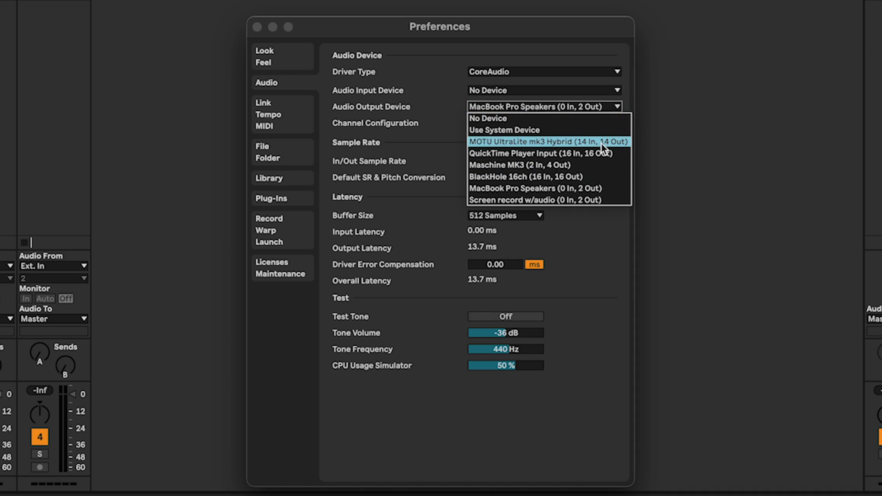
left_click(548, 142)
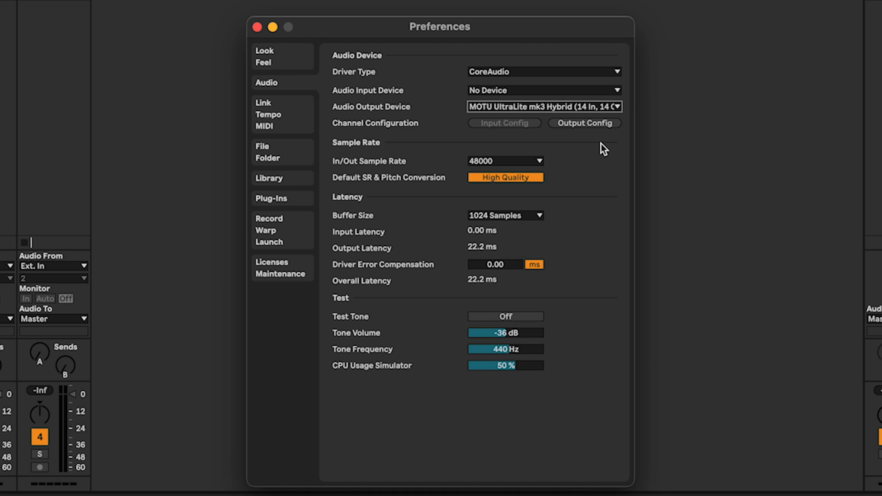
left_click(262, 102)
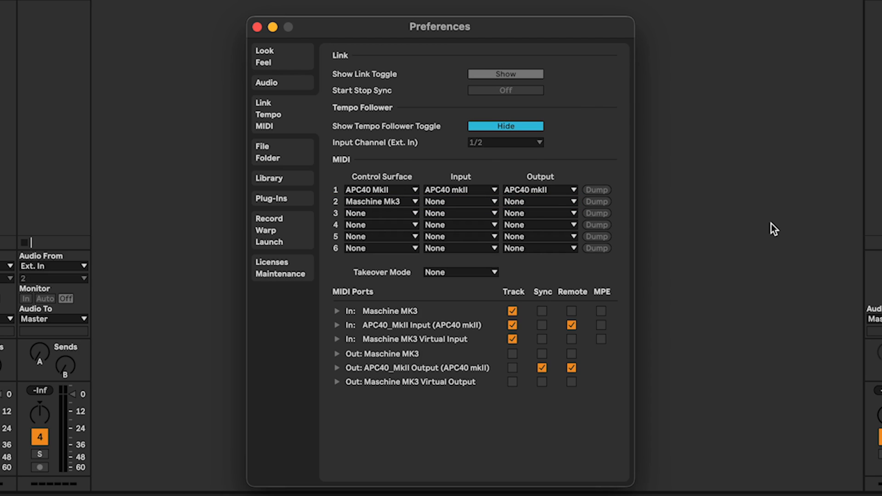
Show the Link Tempo MIDI preferences with Maschine Mk3 as Control Surface 2
left_click(256, 27)
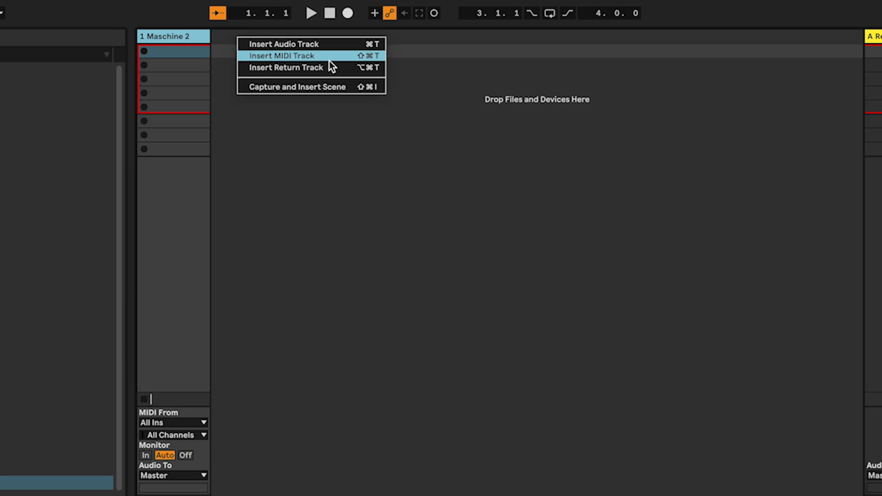
Insert a new MIDI track after the Maschine 2 track
left_click(283, 55)
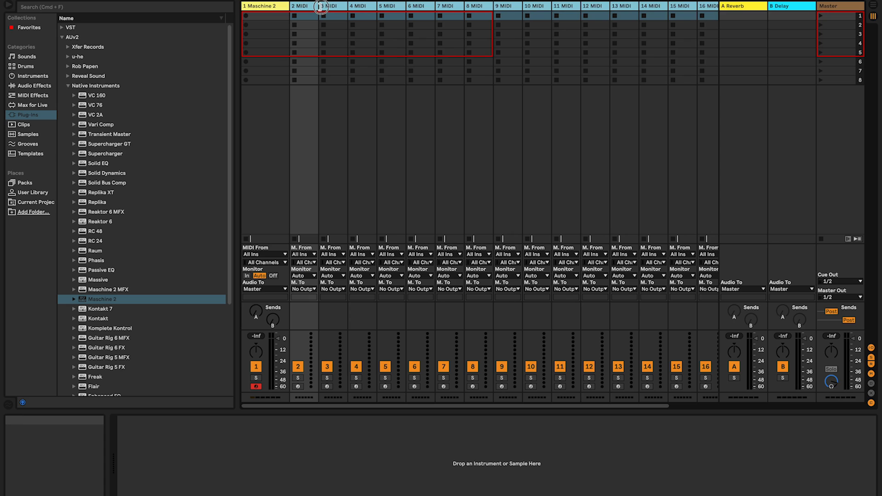
mouse_move(323, 10)
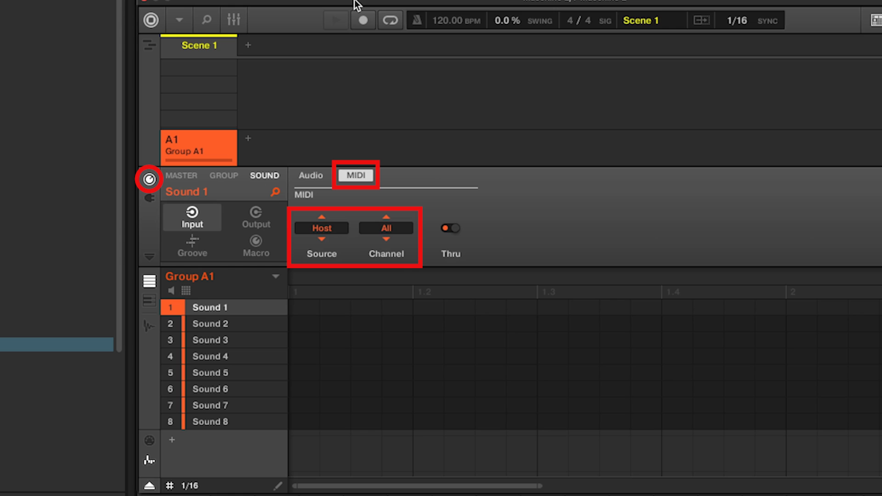
Set Group A1 sounds' MIDI input source to Host, with Sound 2 on channel 1
left_click(209, 324)
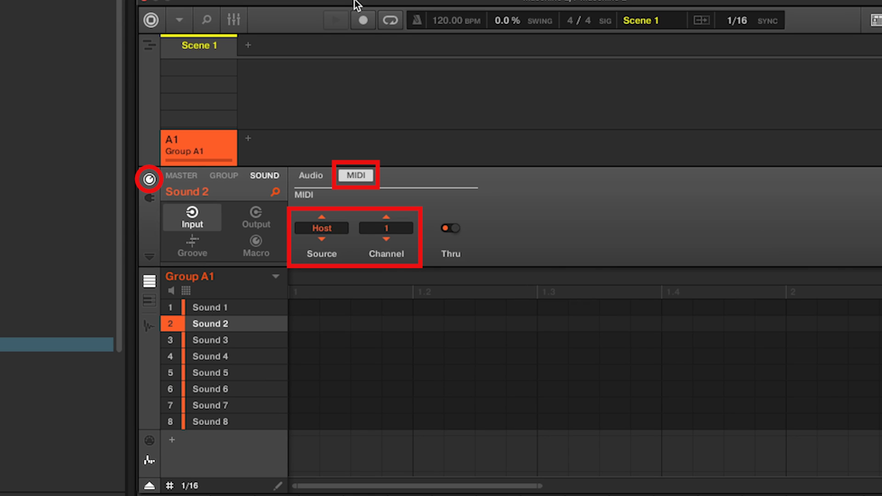
left_click(209, 340)
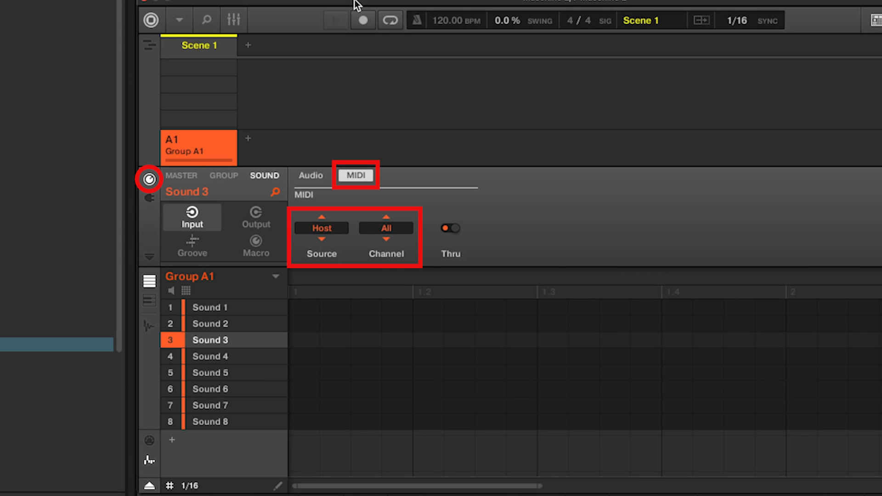
left_click(209, 405)
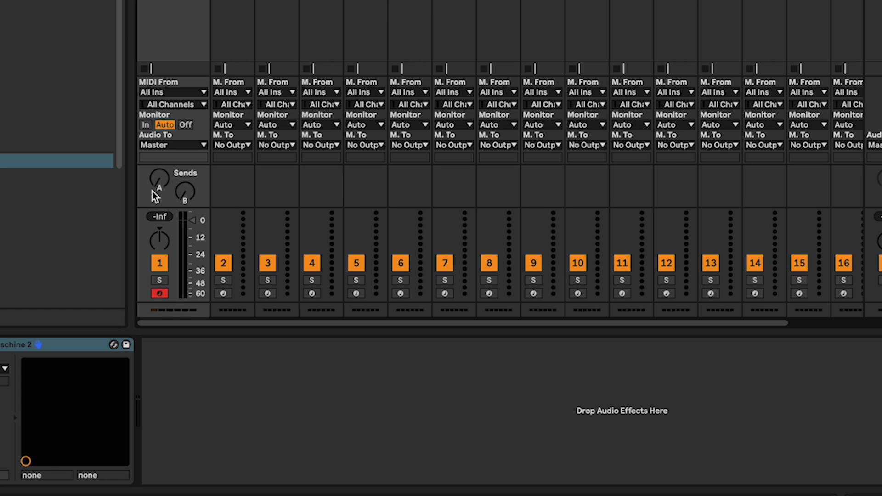
Route track 2's MIDI to 1-Maschine 2 on input channel 1
left_click(231, 145)
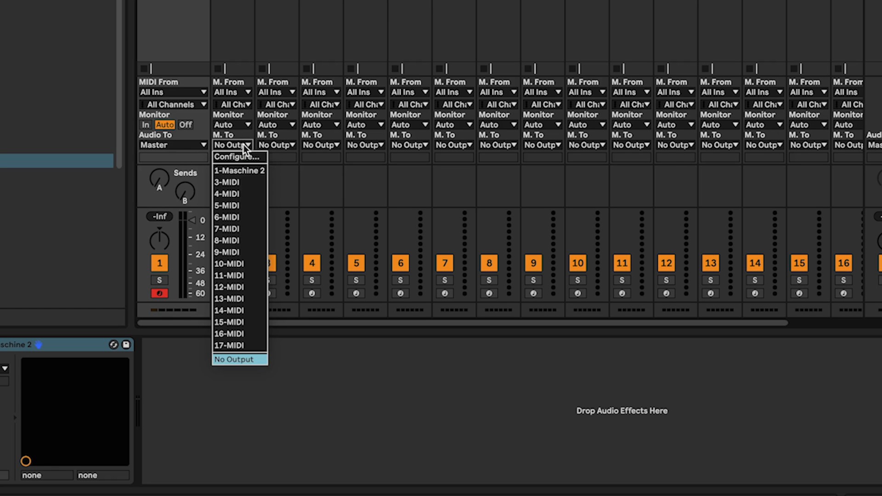
left_click(239, 171)
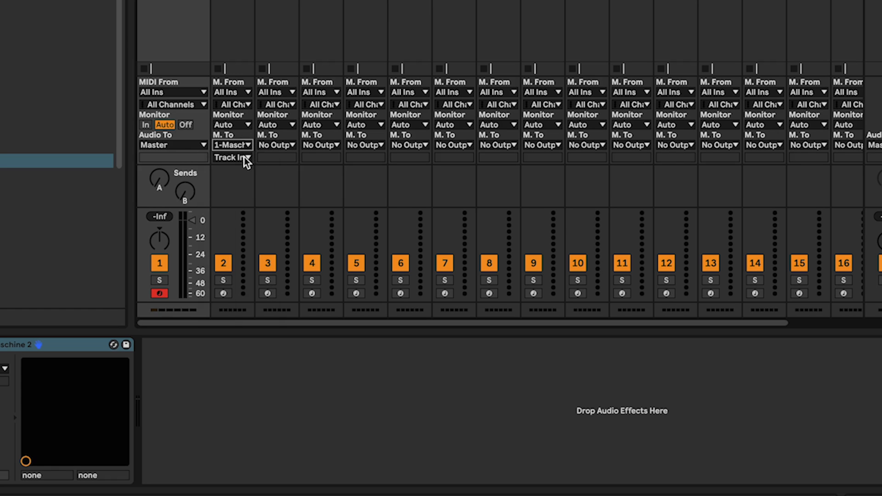
left_click(230, 157)
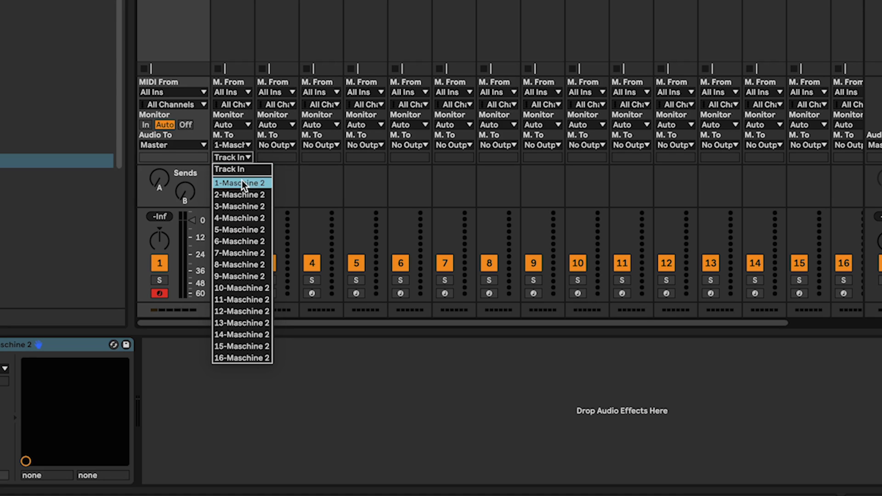
left_click(239, 183)
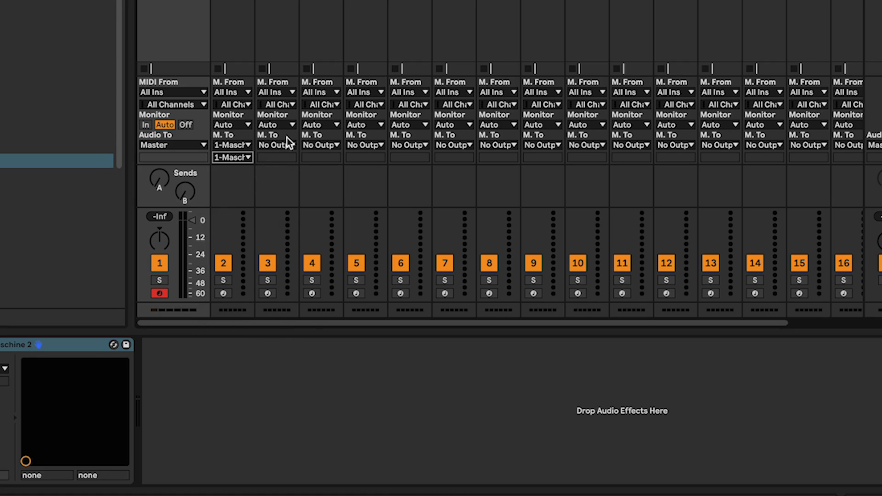
Route tracks 3, 7 and 13 to Maschine 2 on their matching numbered inputs
left_click(275, 144)
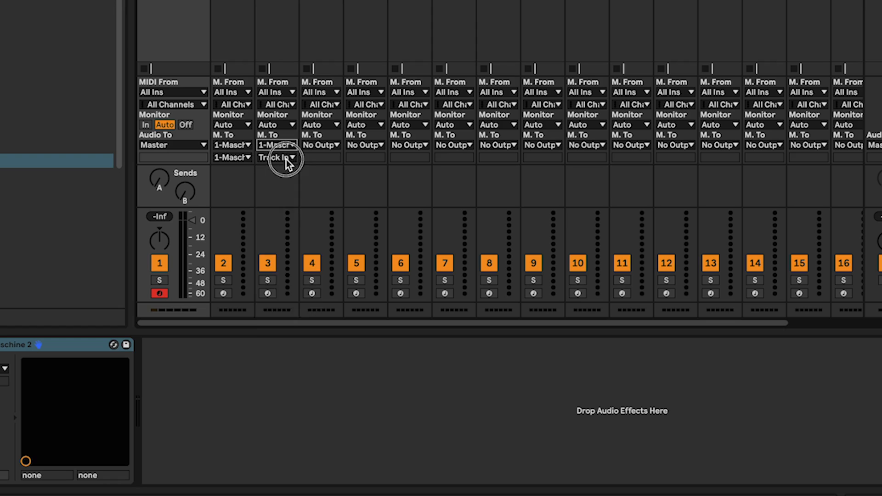
left_click(275, 157)
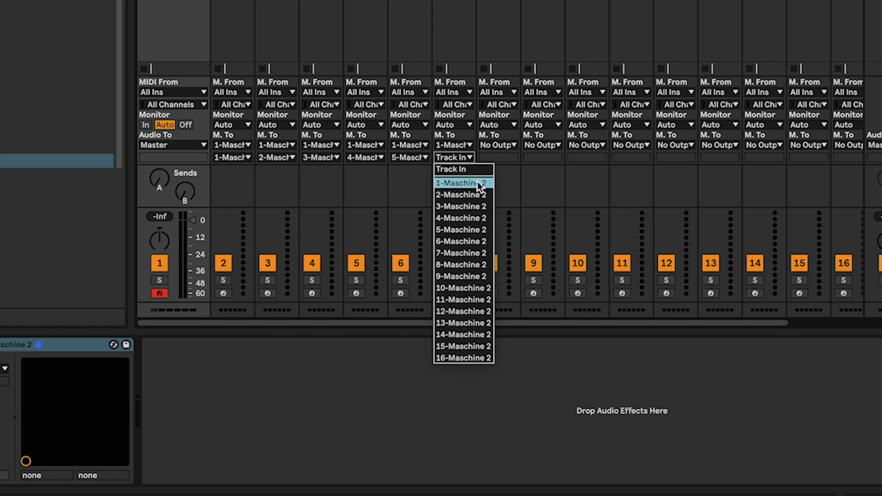
left_click(461, 183)
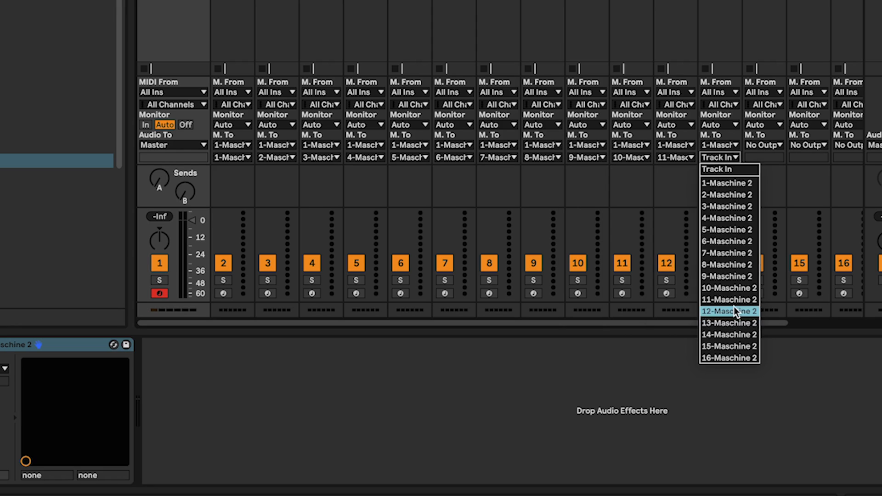
left_click(728, 346)
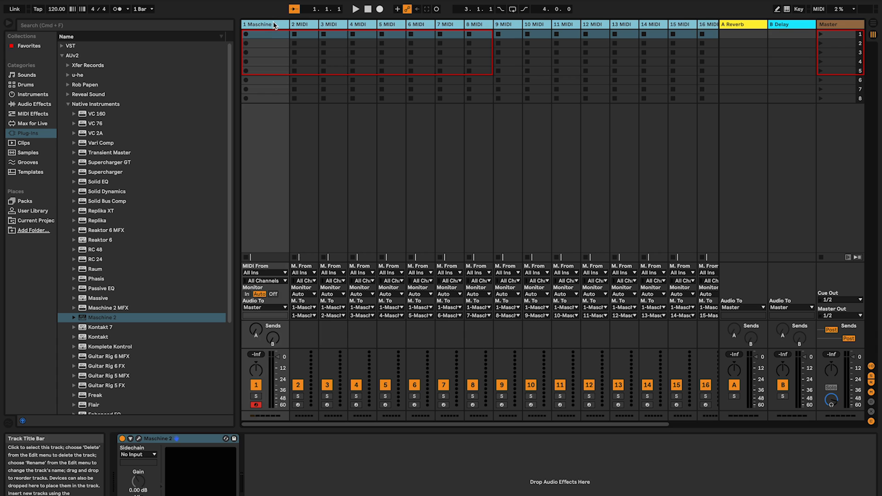
Rename track 1 from Maschine 2 to 'Maschine MIDI'
right_click(263, 24)
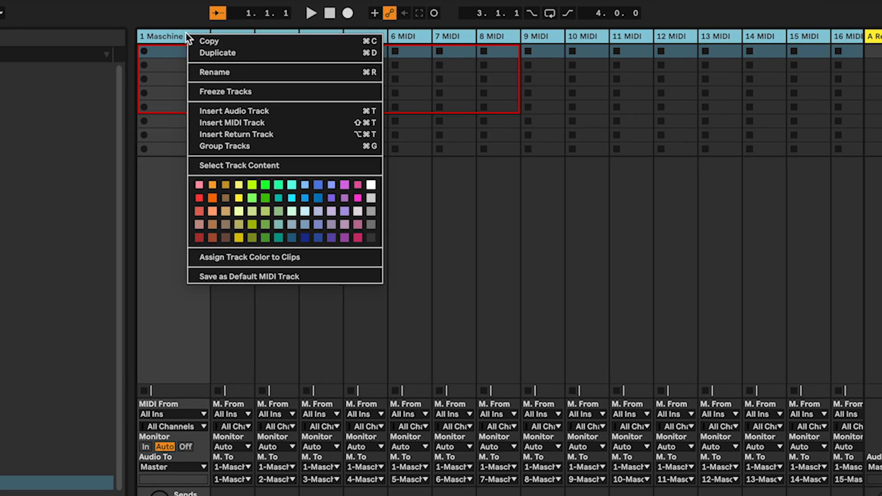
left_click(225, 146)
type("M")
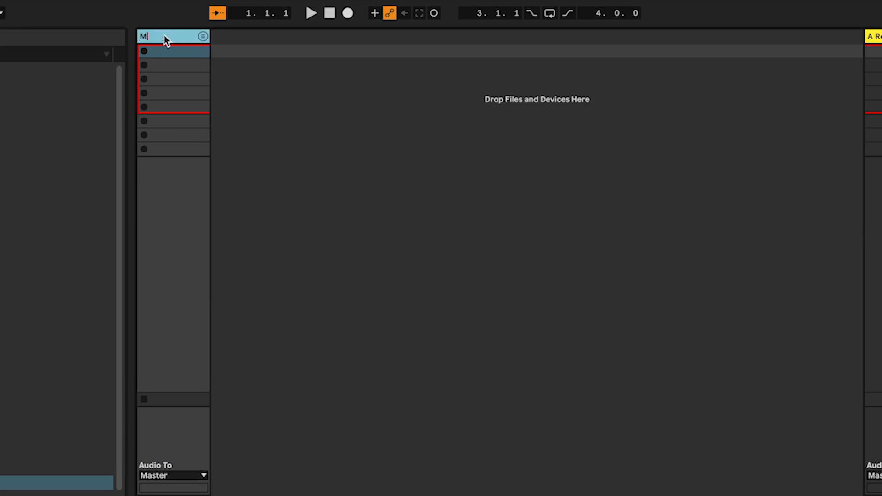
type("aschine")
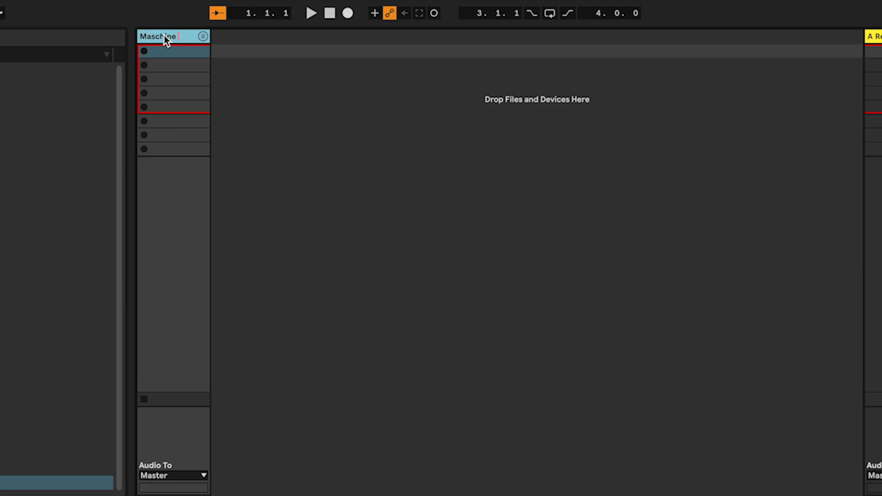
type("MIDI")
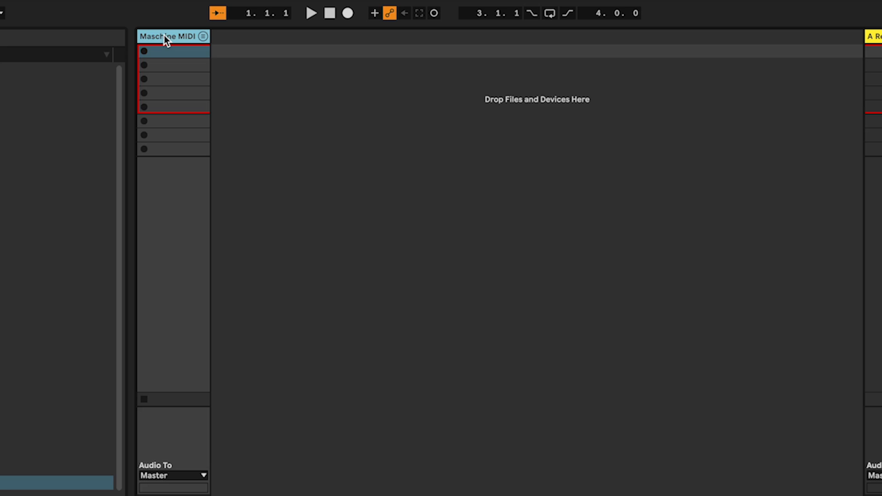
mouse_move(297, 111)
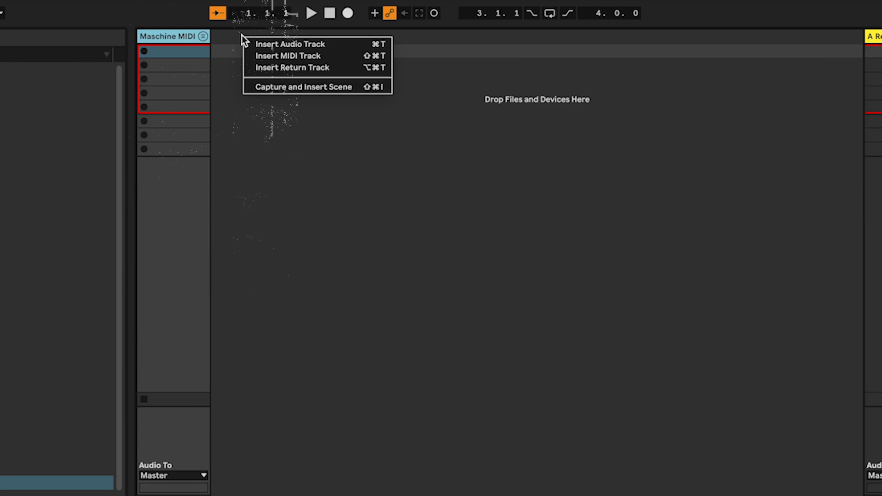
Add audio tracks taking Maschine 2 audio: Post Mixer and output pairs 3/4 through 17/18
left_click(290, 44)
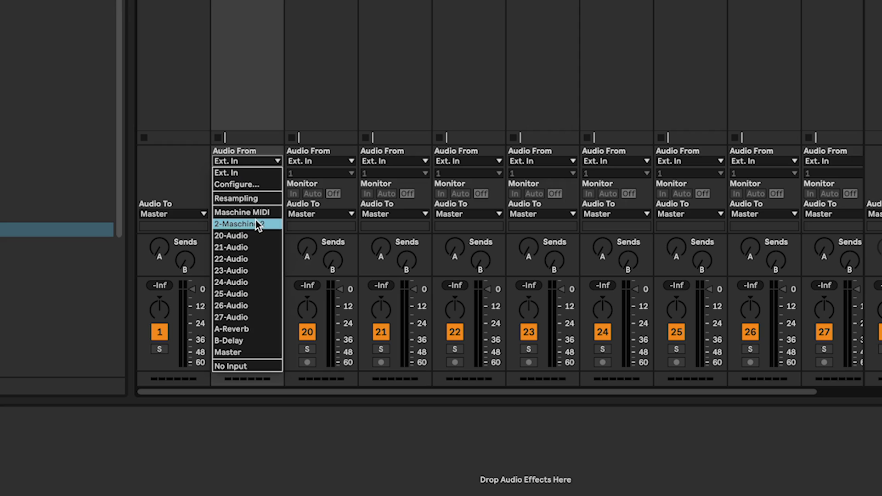
left_click(243, 223)
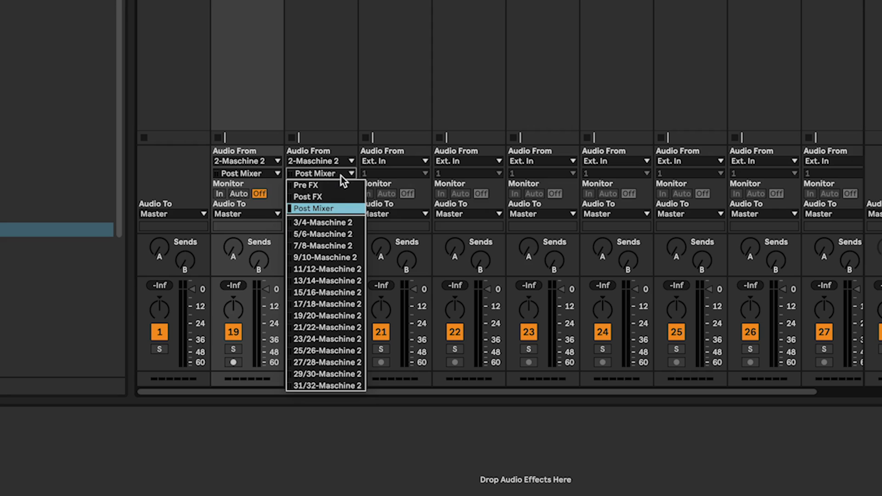
left_click(326, 222)
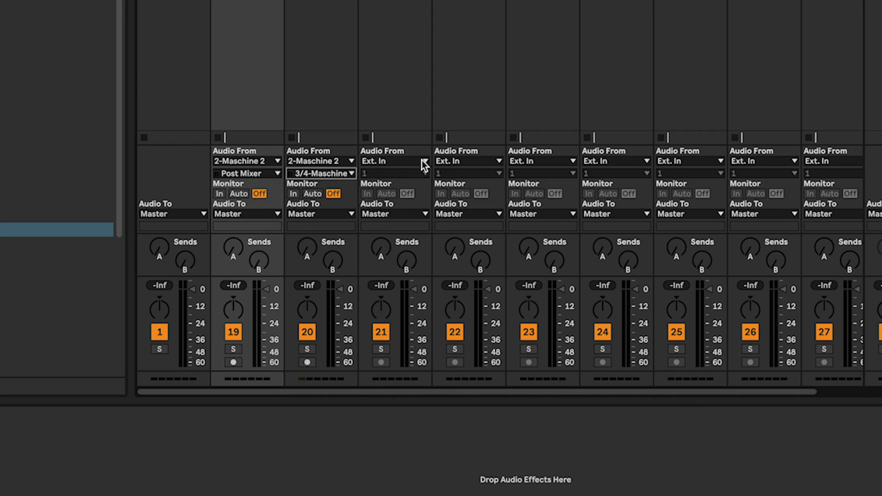
left_click(467, 172)
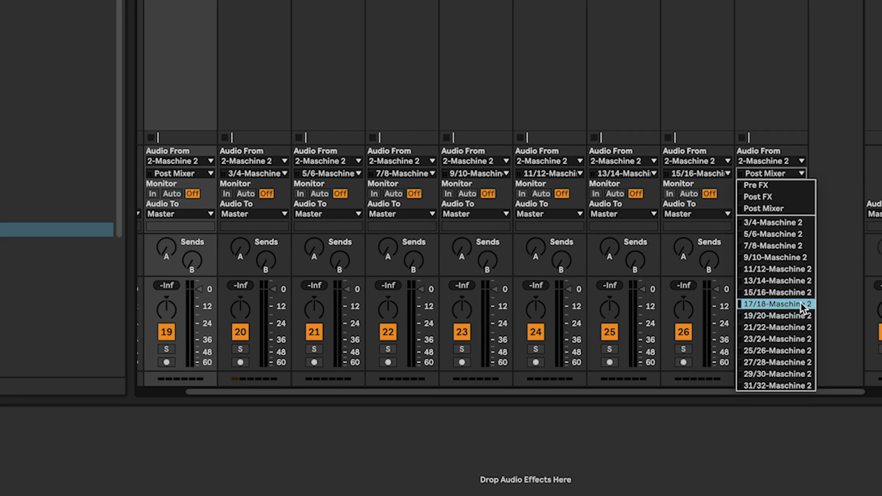
left_click(774, 304)
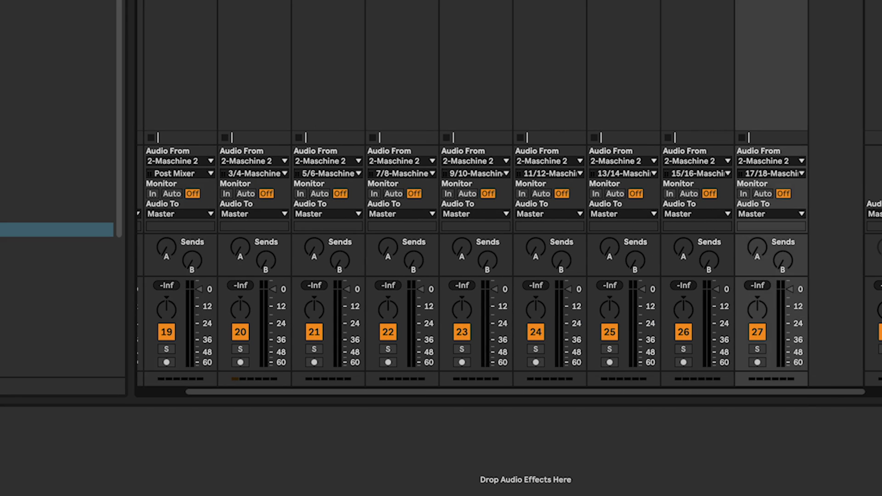
scroll("right", 3)
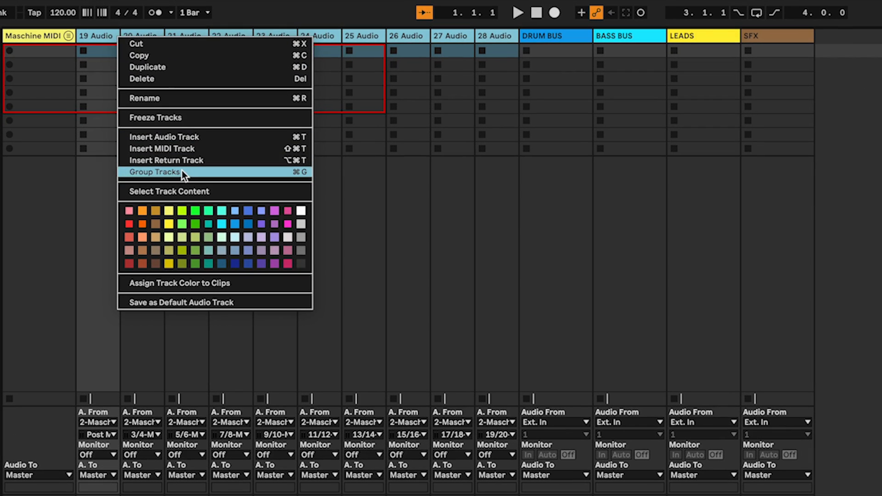
Group the selected Maschine audio tracks into a single group track
left_click(154, 171)
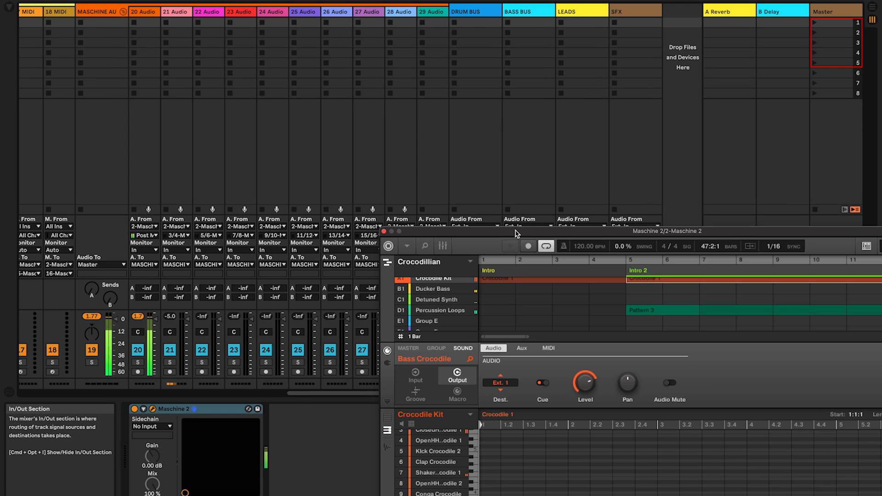
Load the Crocodillian project in Maschine 2 and start playback through Live's routed audio tracks
left_click(500, 382)
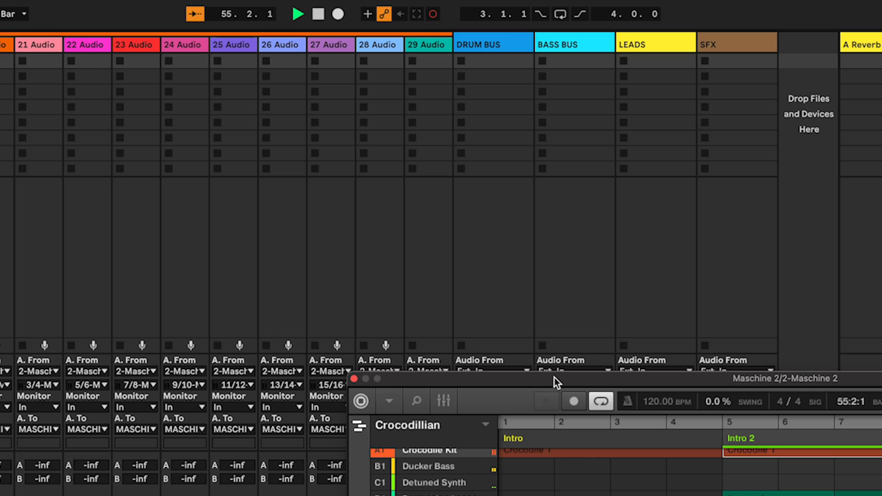
left_click(573, 44)
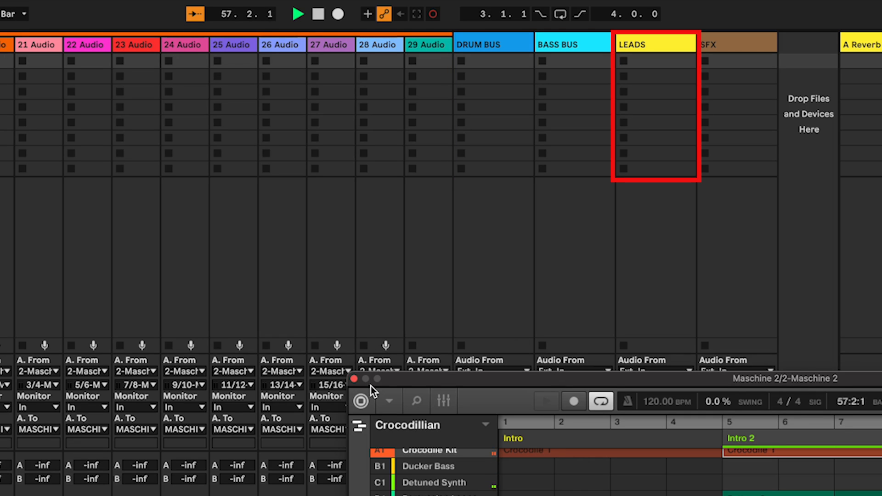
left_click(736, 44)
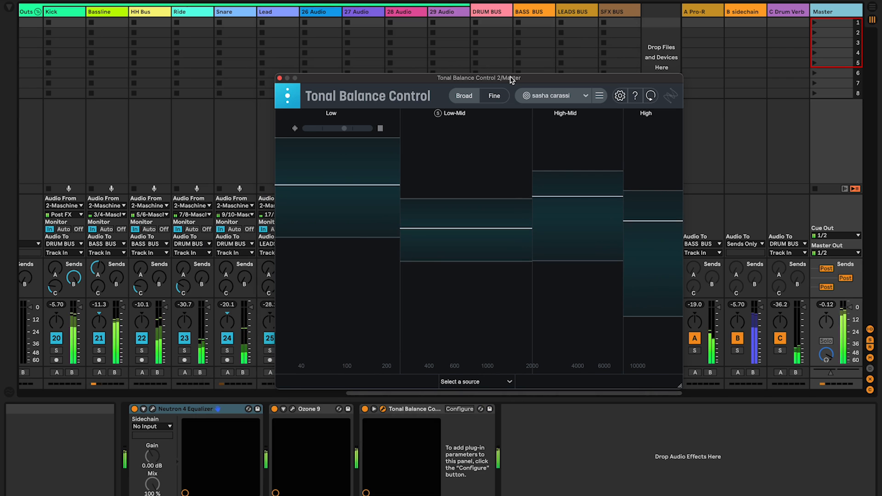
mouse_move(490, 115)
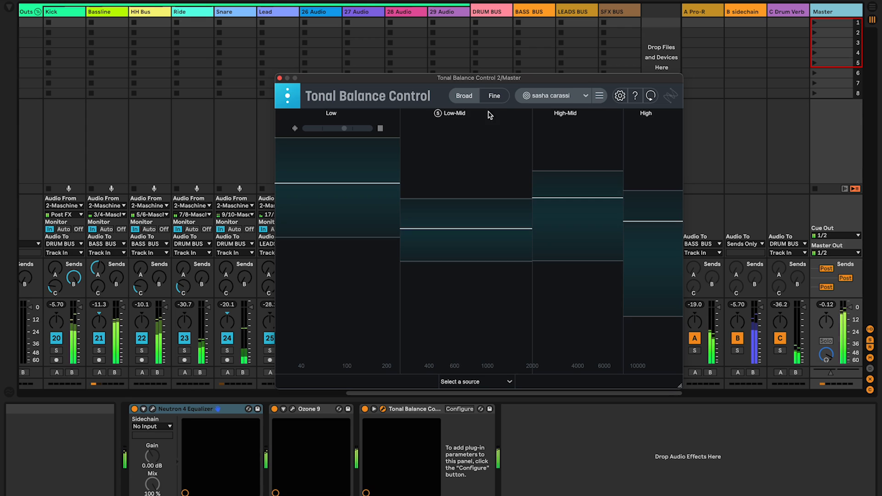
Switch the master's Tonal Balance Control from Broad bands to the Fine frequency curve
left_click(494, 96)
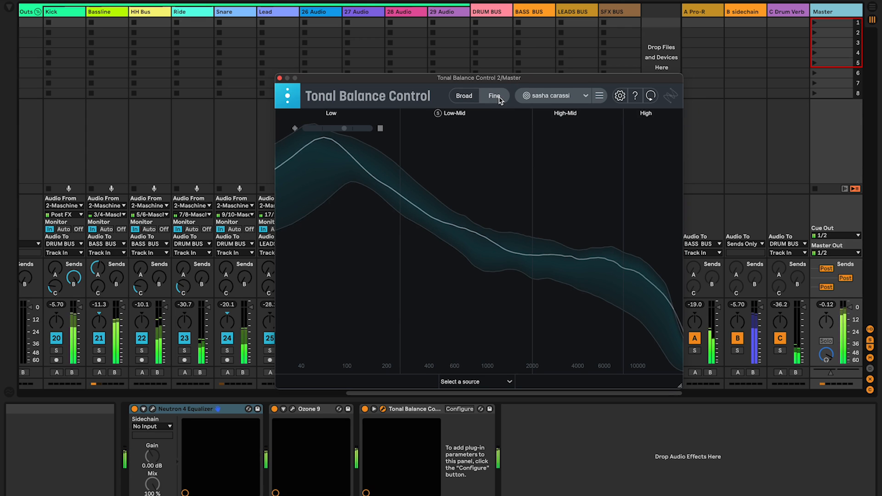